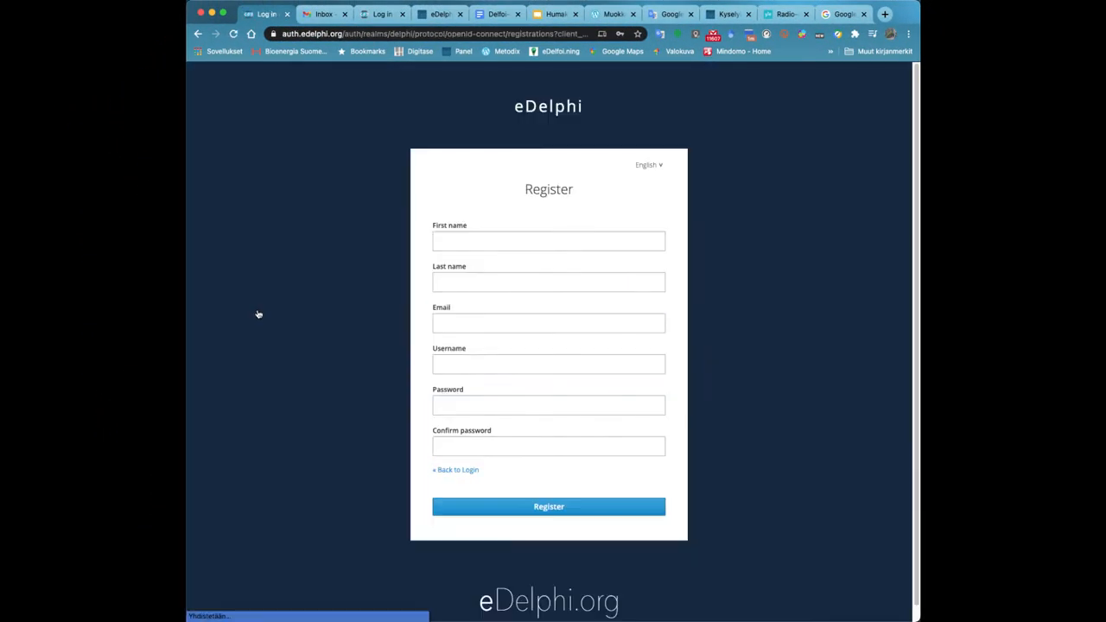
left_click(548, 241)
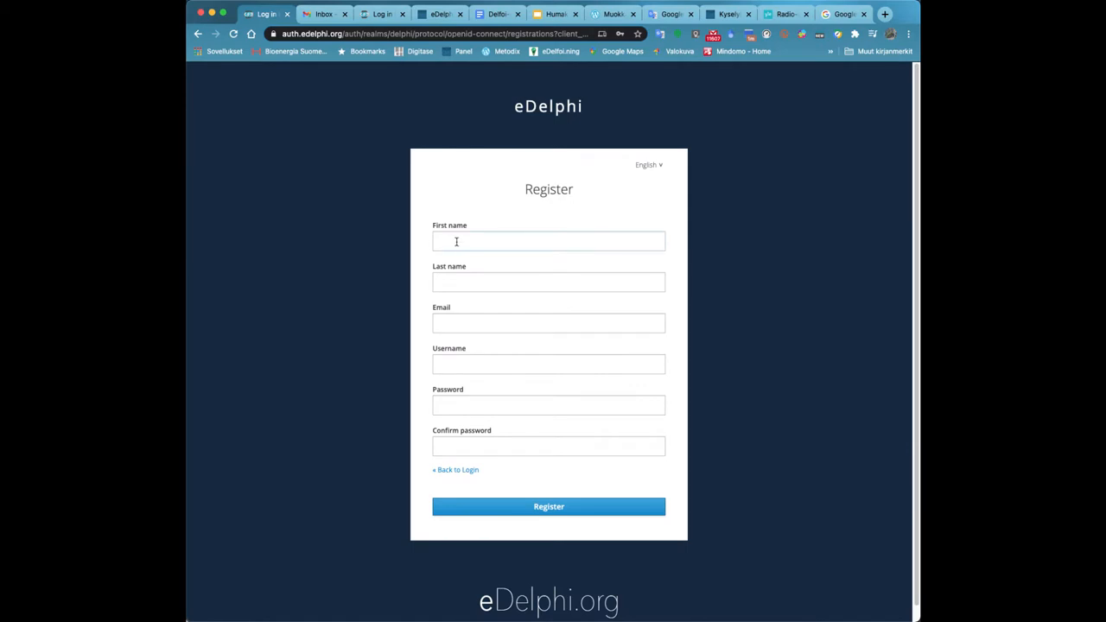
type("Metodix")
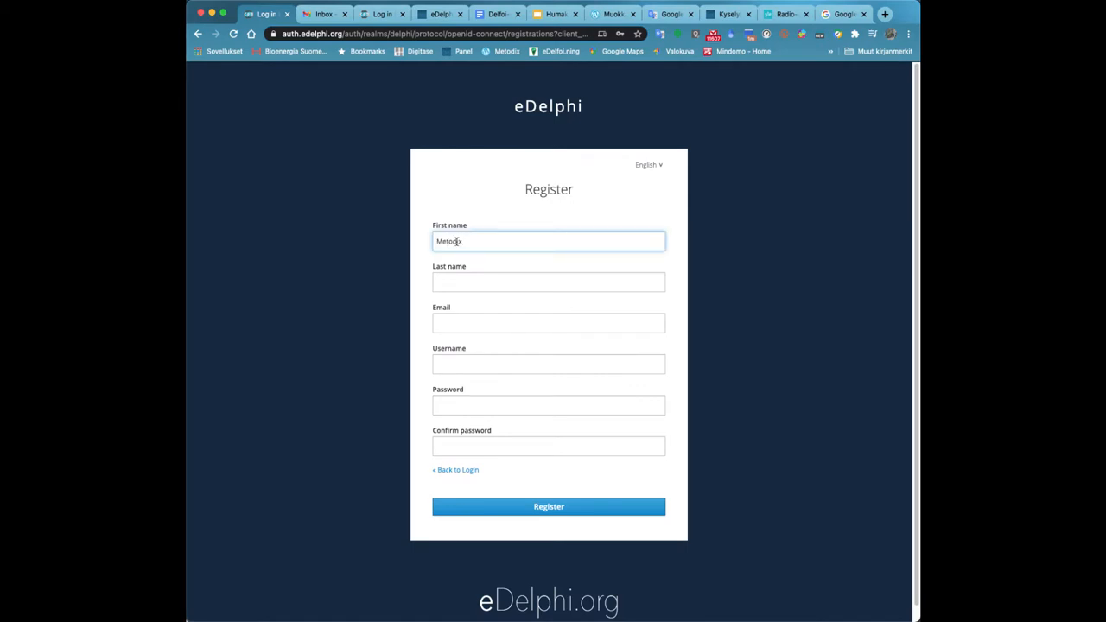
type("Help")
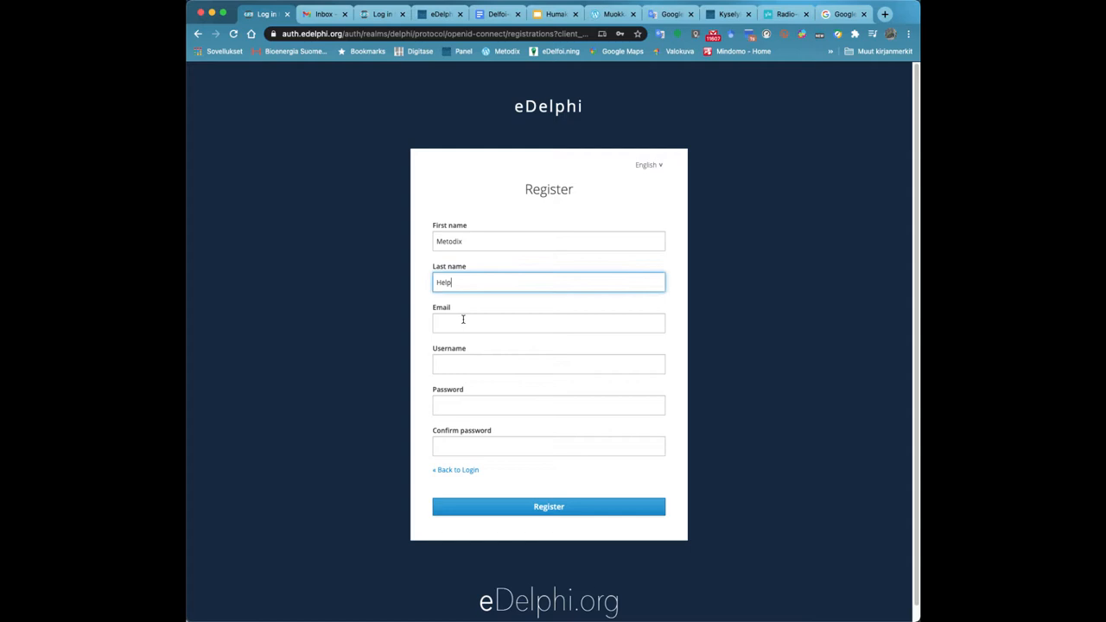
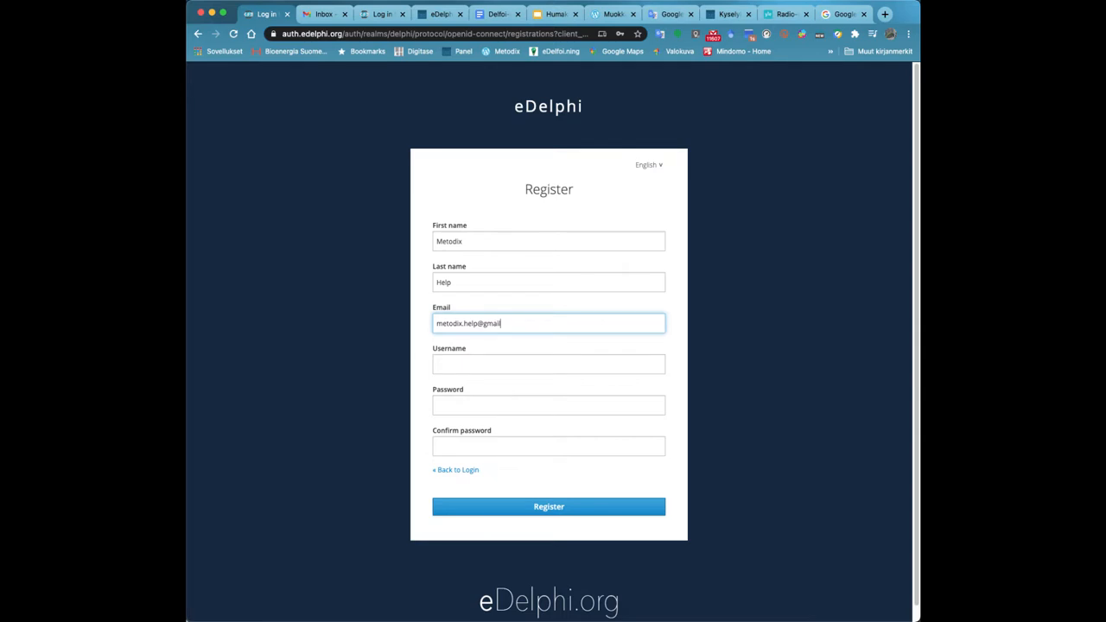
Complete the email with '.com', autofill username and password from a saved suggestion, and register
type(".com")
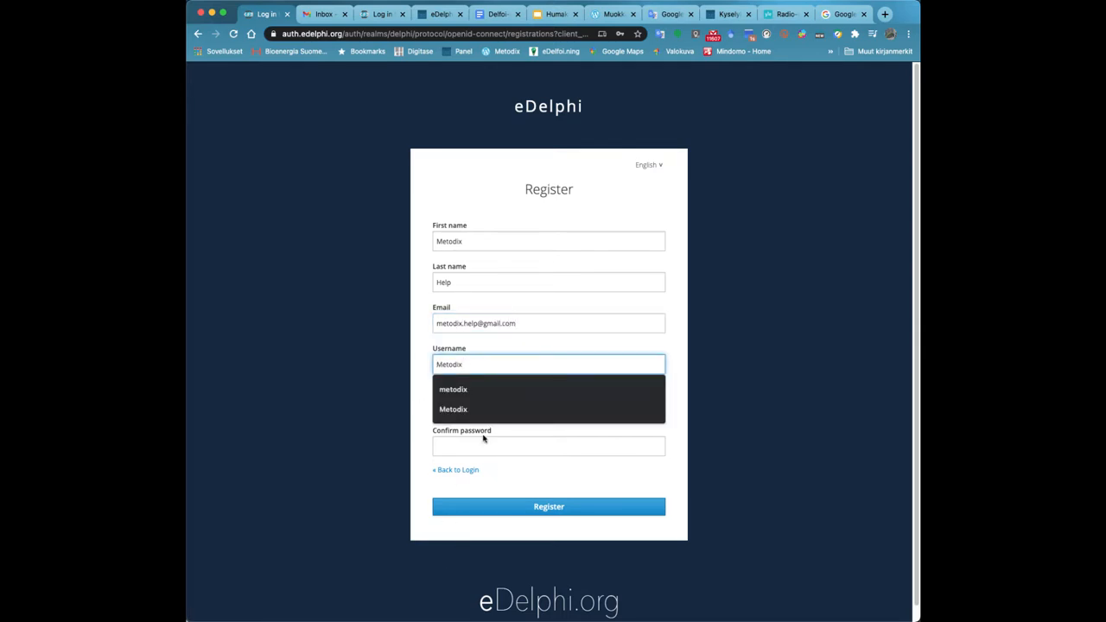
left_click(453, 389)
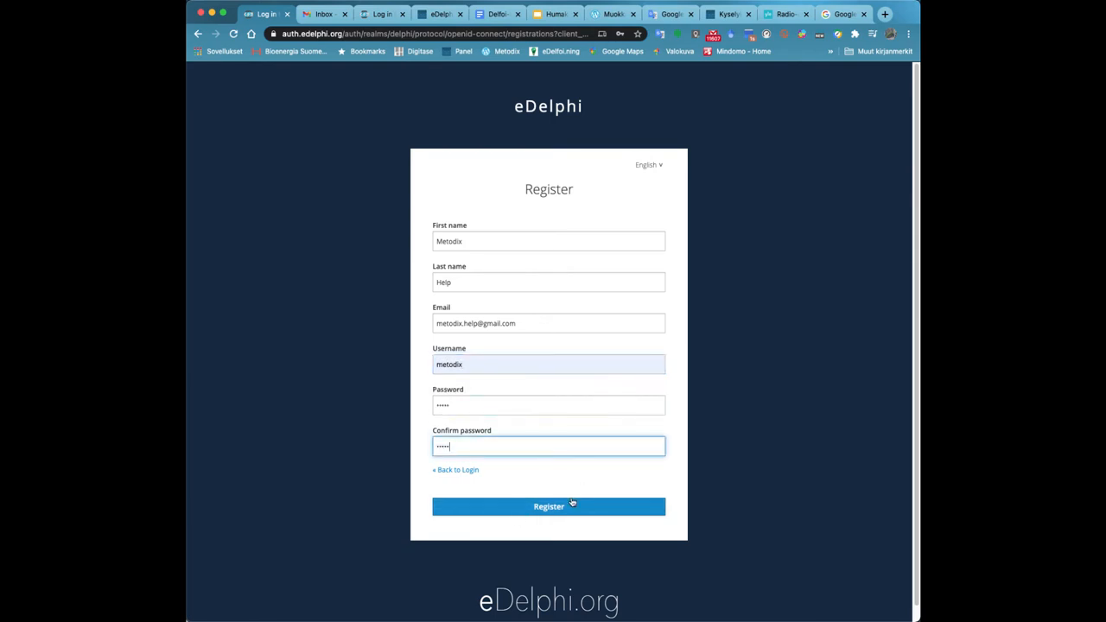
left_click(548, 506)
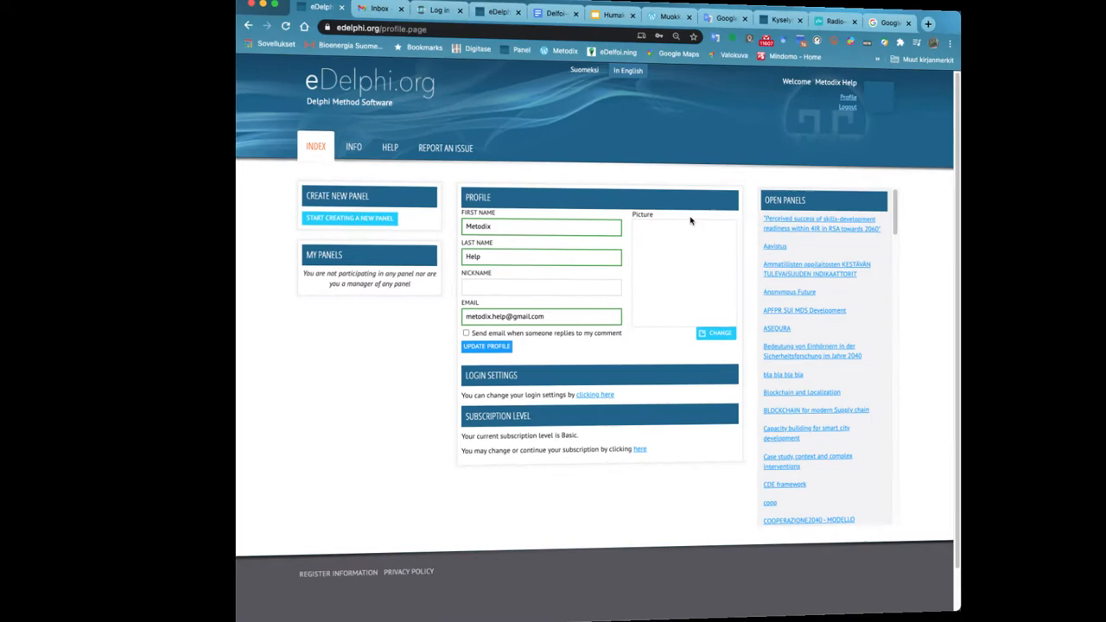